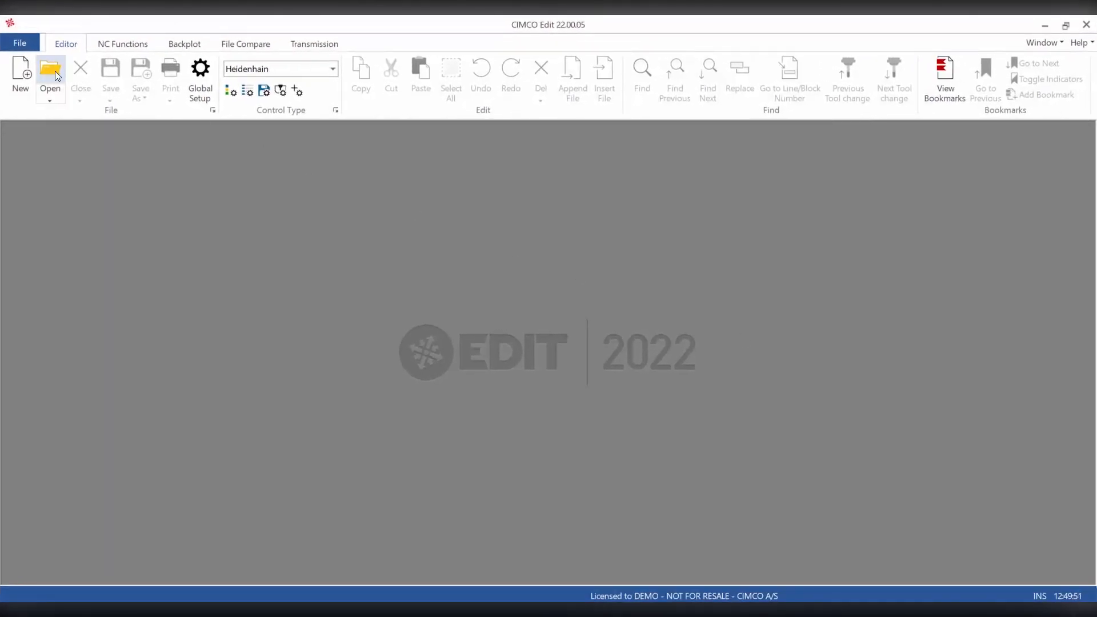
Step: Open 5X-Demopart.H and set its control type to Doosan VC630
left_click(50, 73)
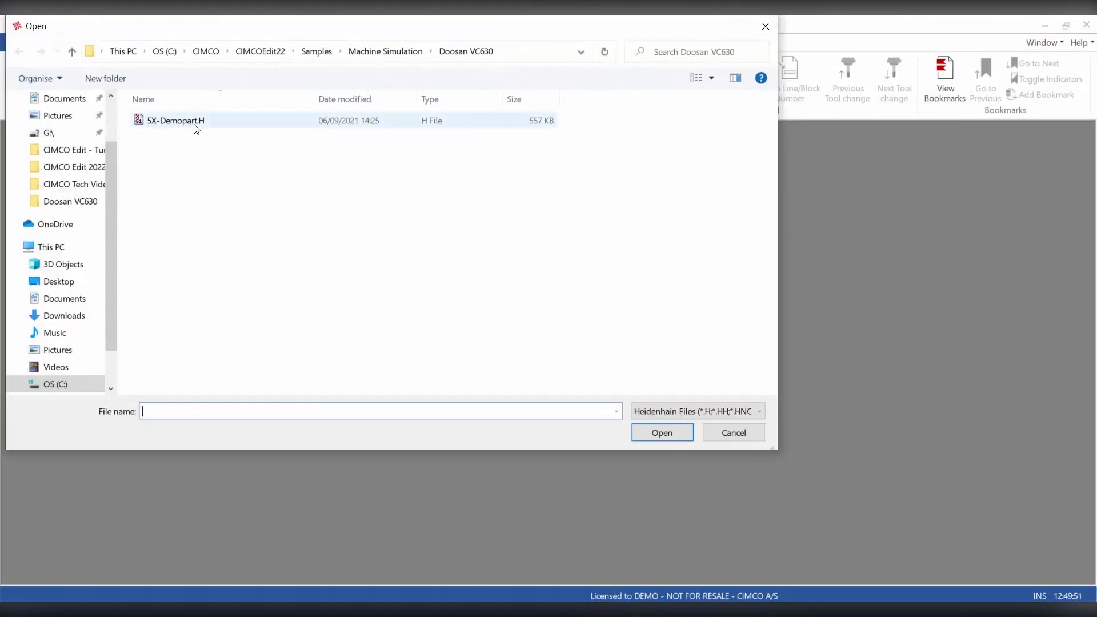
left_click(660, 433)
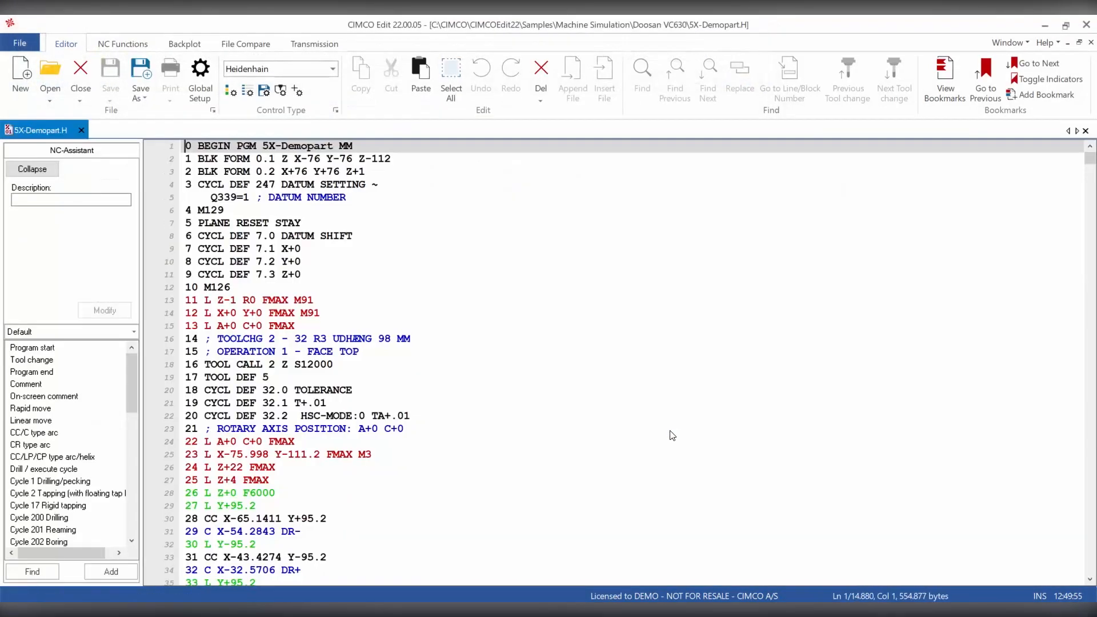
left_click(331, 68)
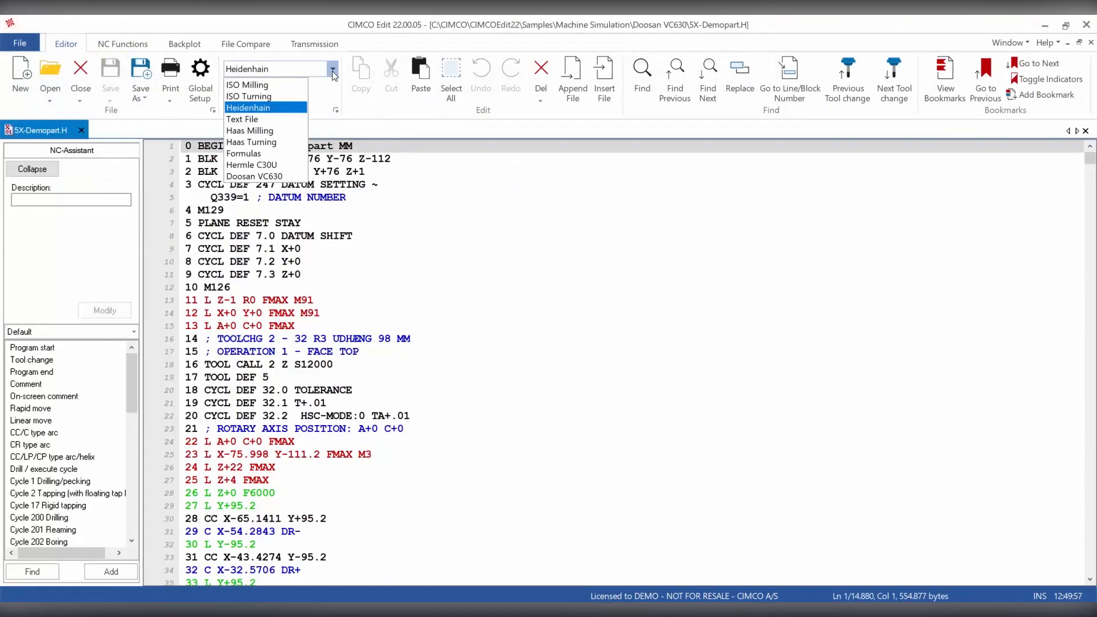
left_click(253, 177)
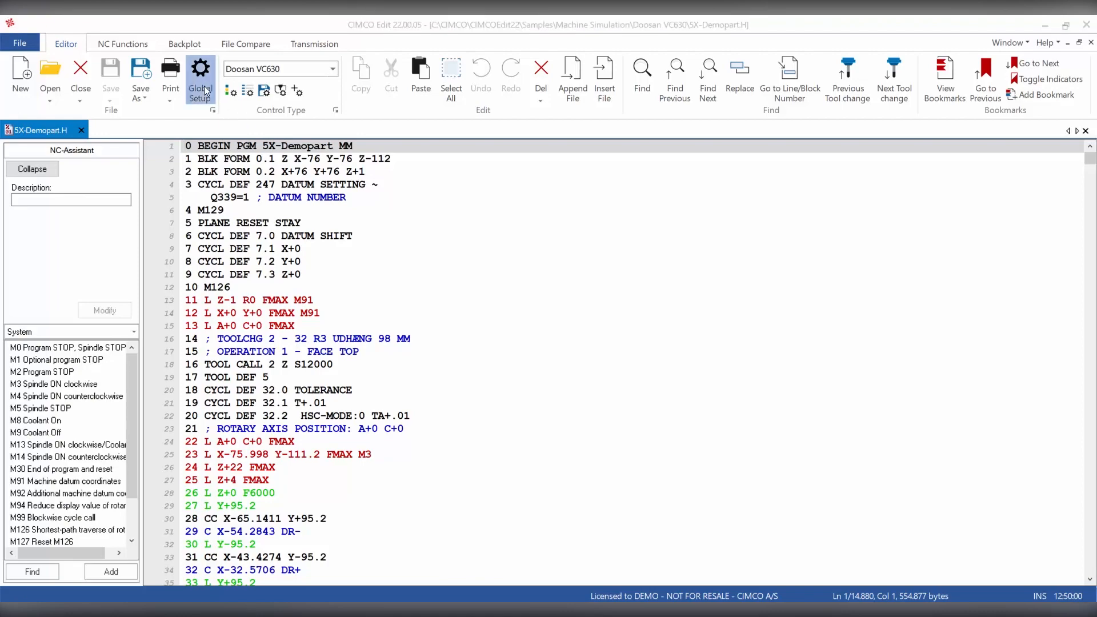
left_click(200, 76)
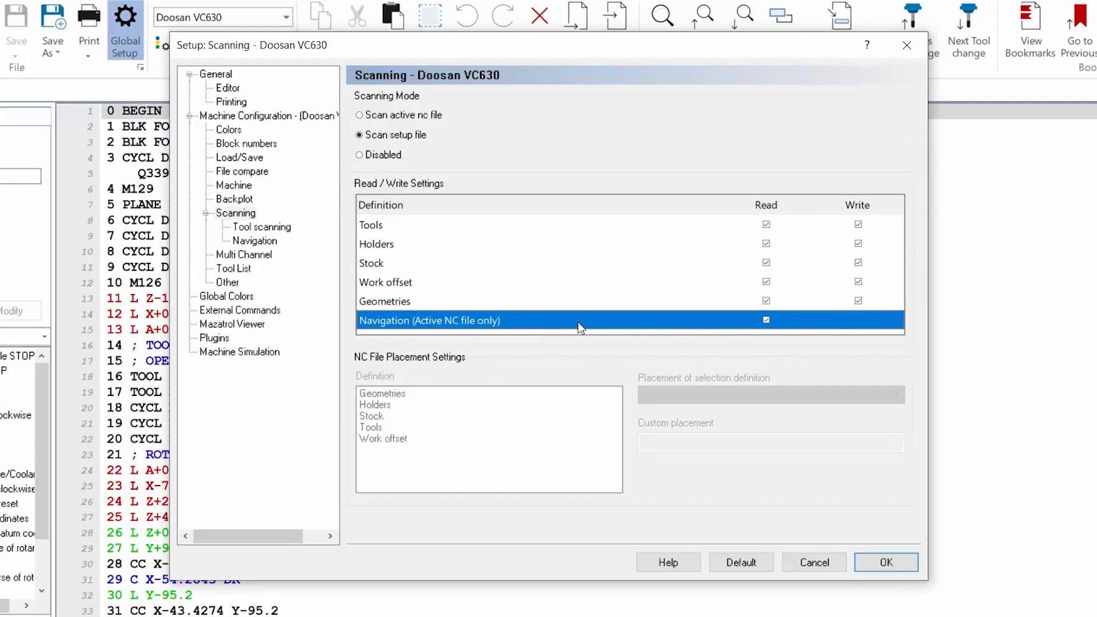
left_click(253, 240)
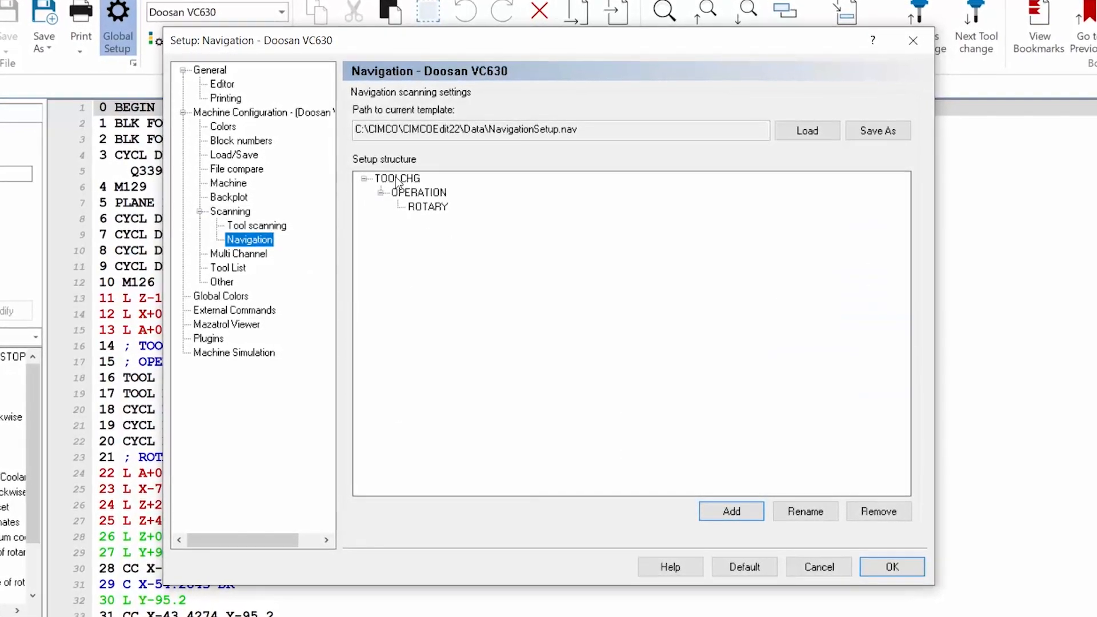
left_click(418, 193)
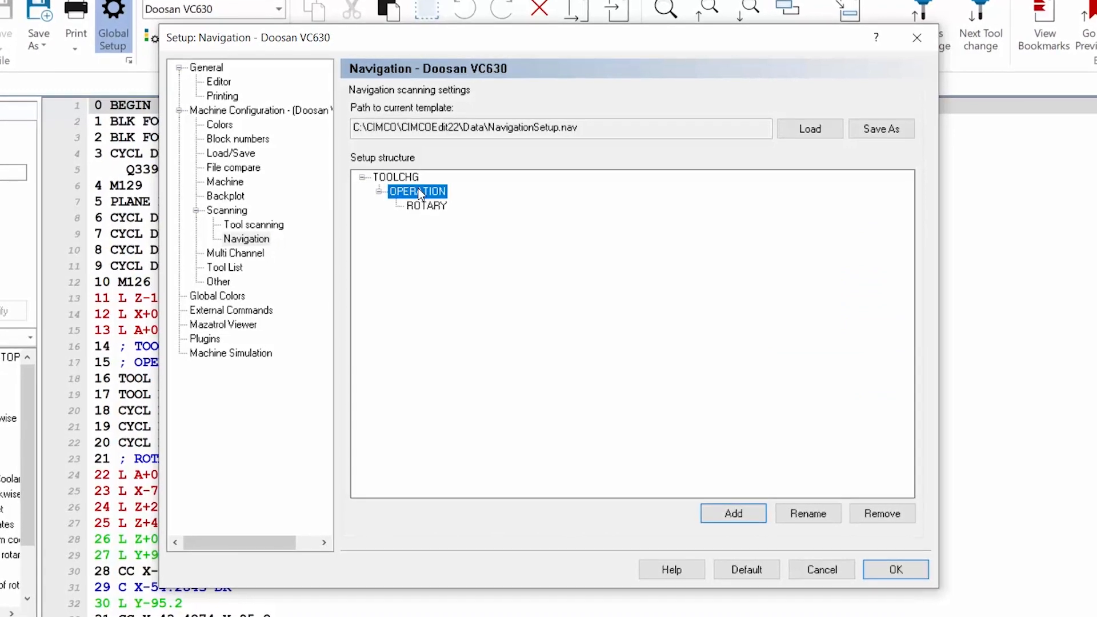
left_click(424, 205)
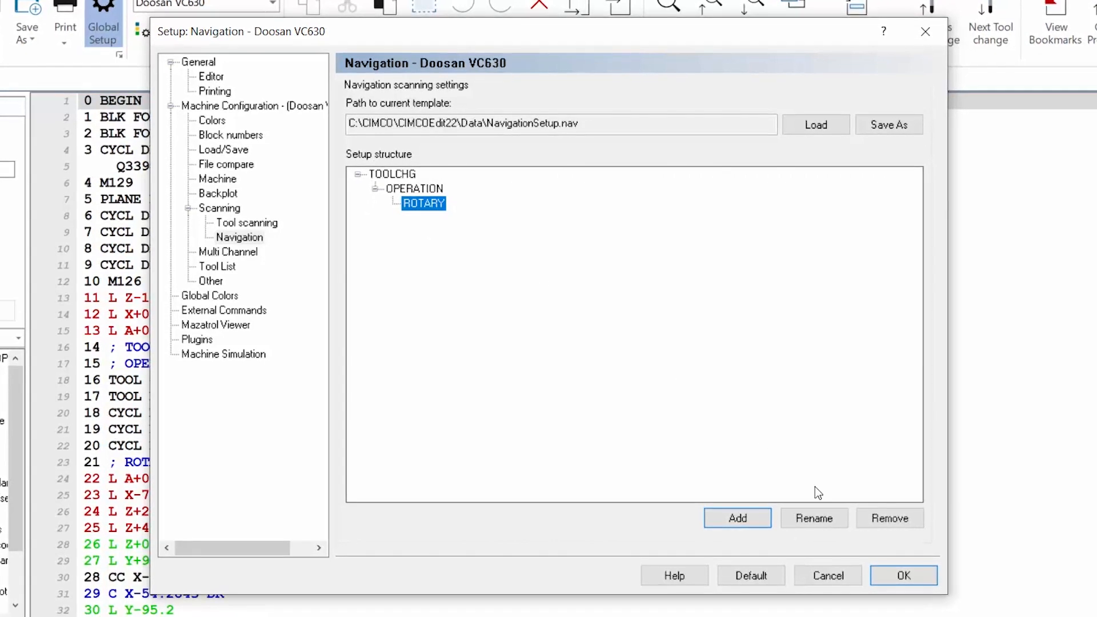
left_click(903, 575)
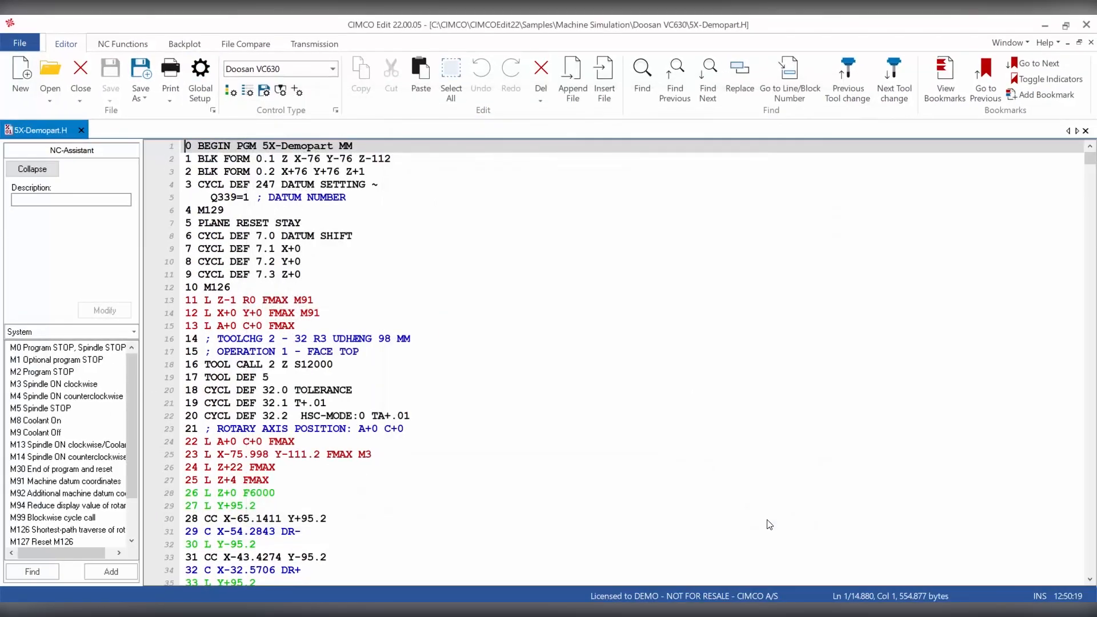
Step: Load 5X-Demopart into the Backplot window to show its toolpath and tool-change list
left_click(184, 43)
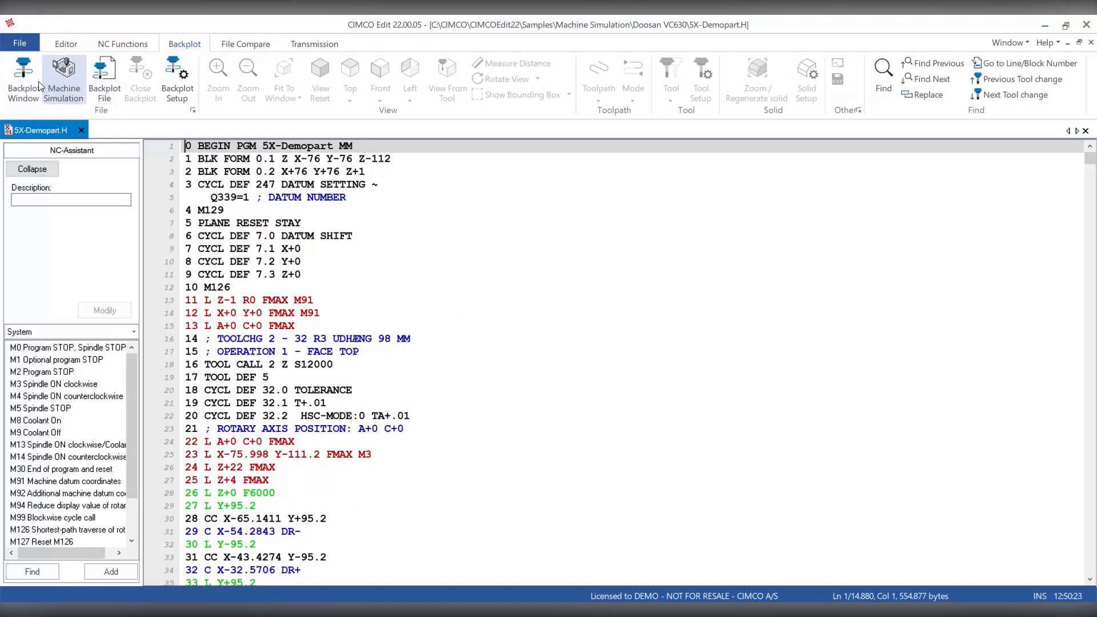
left_click(64, 78)
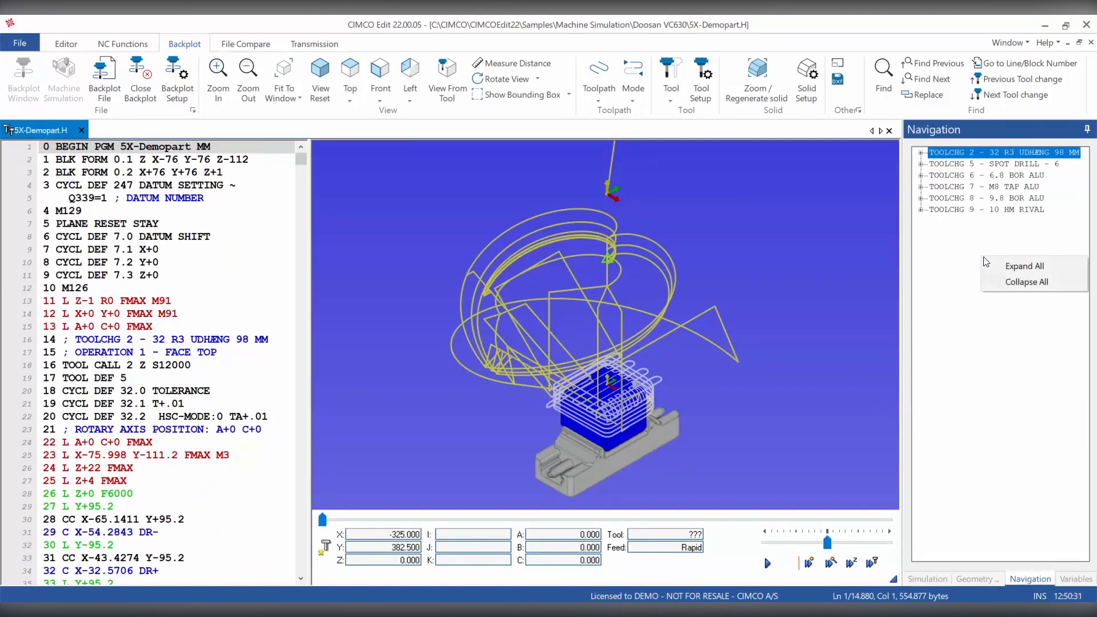
Step: Expand all navigation entries, then jump to TOOLCHG 5 spot drill and operation 7's rotary position
left_click(1023, 265)
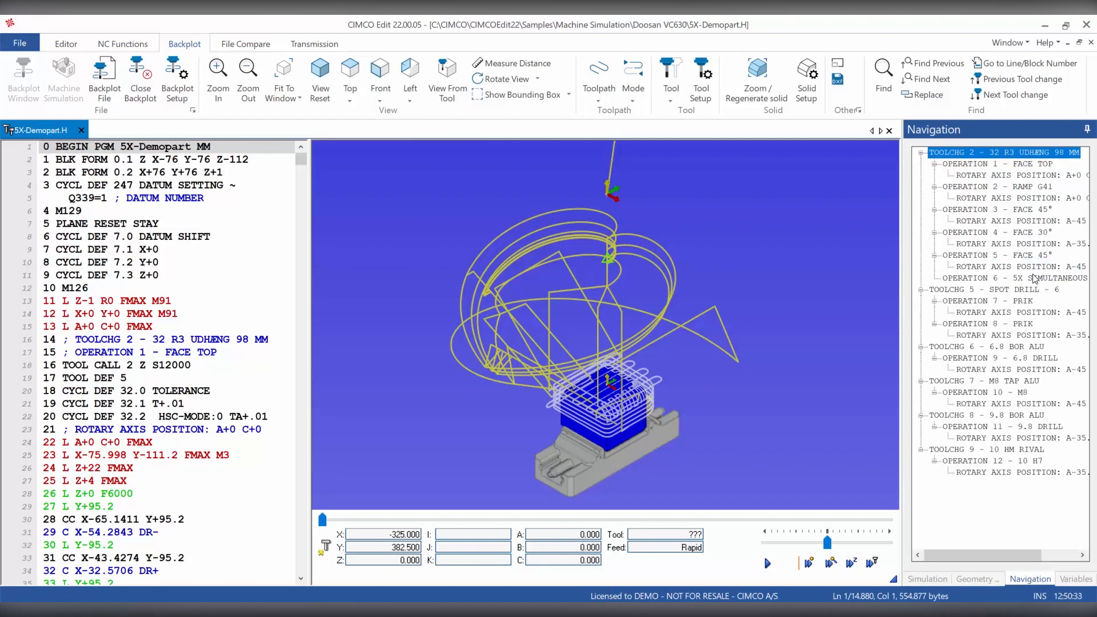
left_click(996, 187)
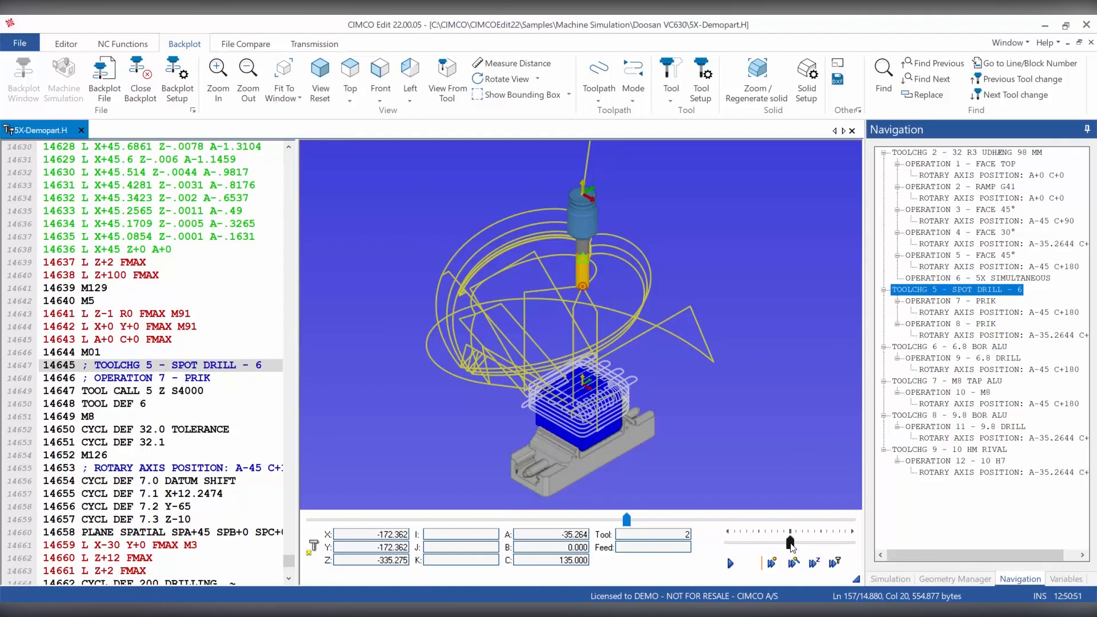
left_click(729, 564)
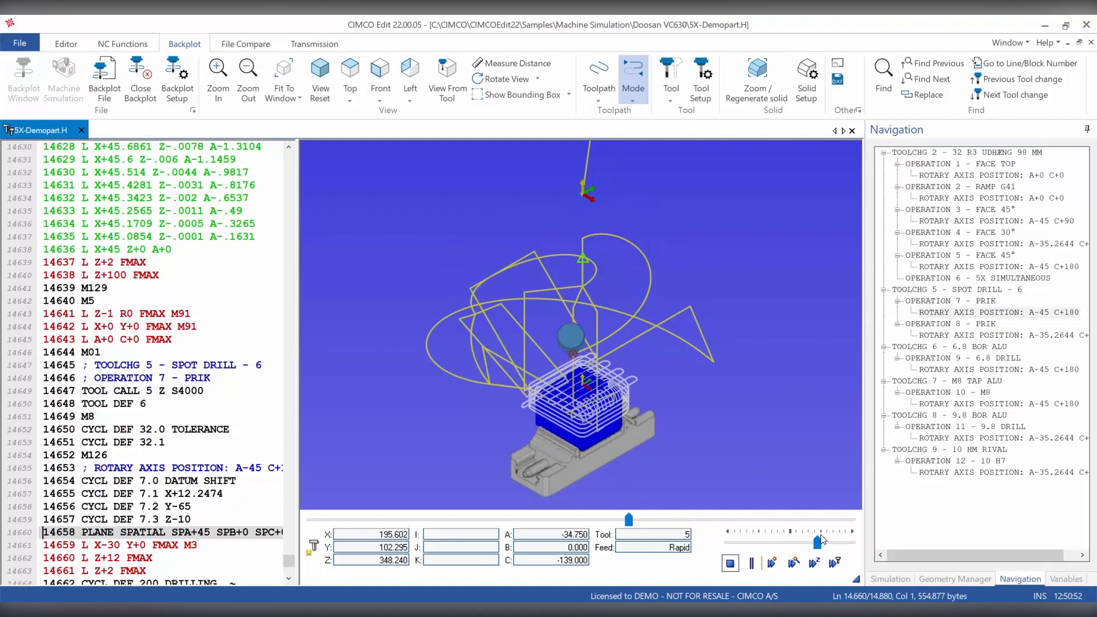